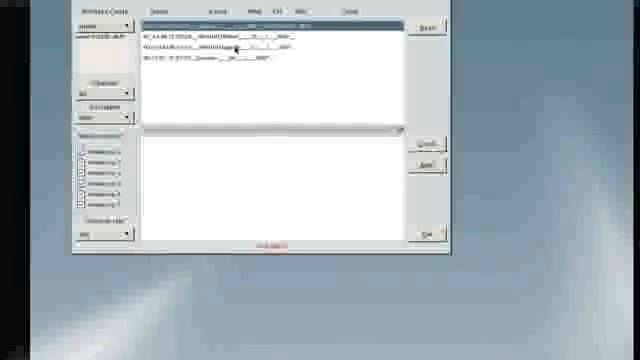
Step: Select a file entry in the utility's list so its status line shows in the log pane
{"action": "left_click", "coordinate": [270, 46]}
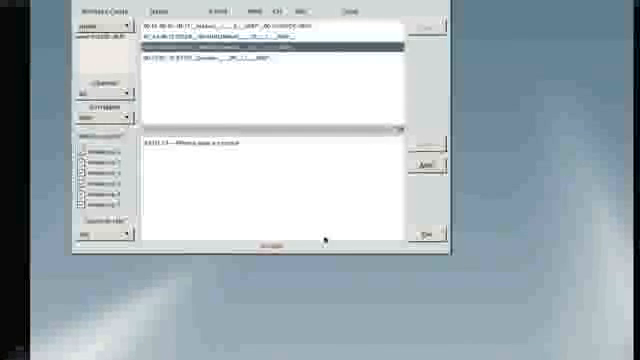
{"action": "mouse_move", "coordinate": [496, 212]}
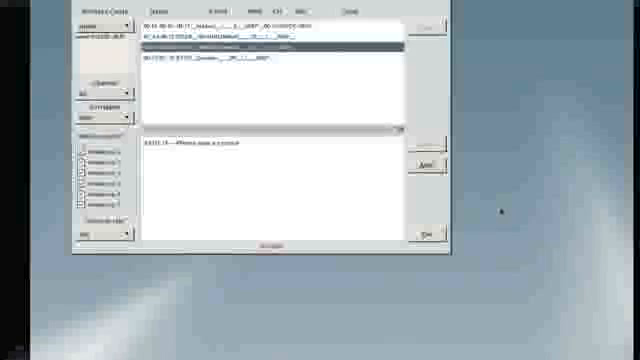